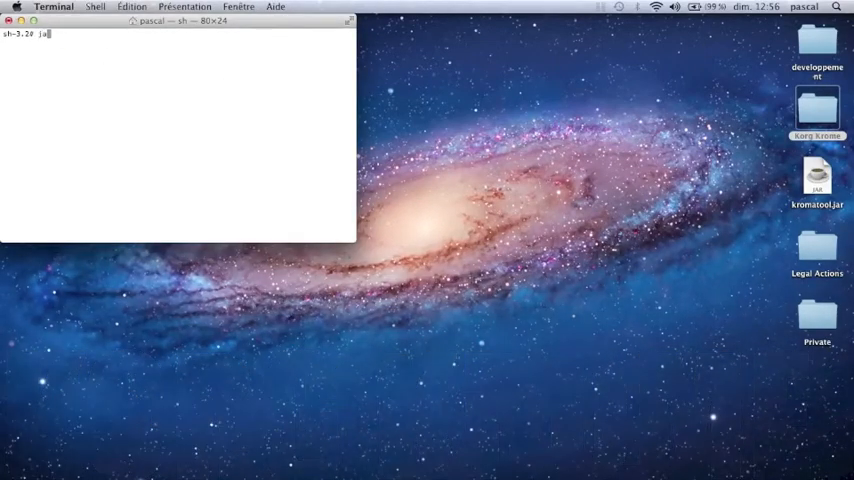
# Run java -jar ./kromatool.jar in Terminal to start Kromatool
pyautogui.write('va -jar ./k')
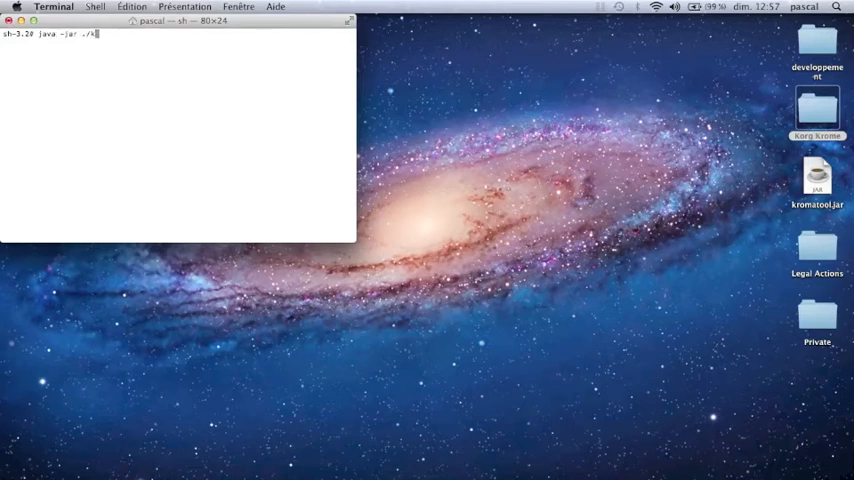
pyautogui.write('romatool.jar')
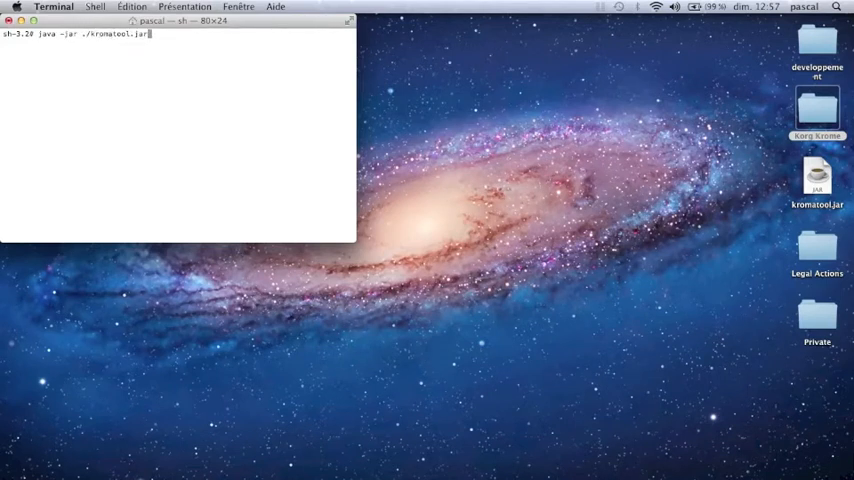
pyautogui.press('Return')
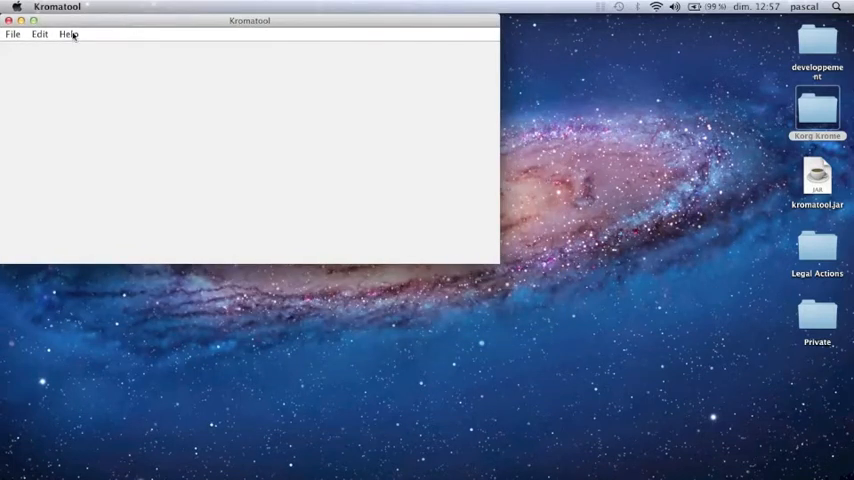
# View the About window, then request Multisamples General, which asks for a META.IMG file first
pyautogui.click(68, 32)
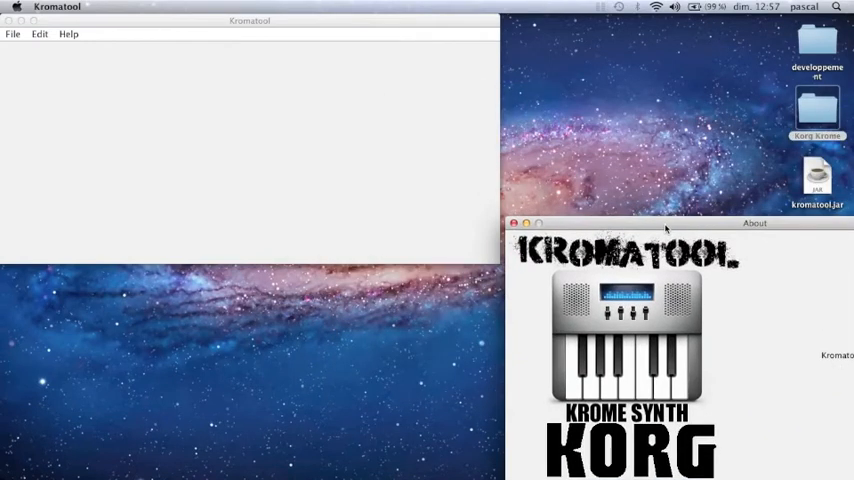
pyautogui.moveTo(102, 38)
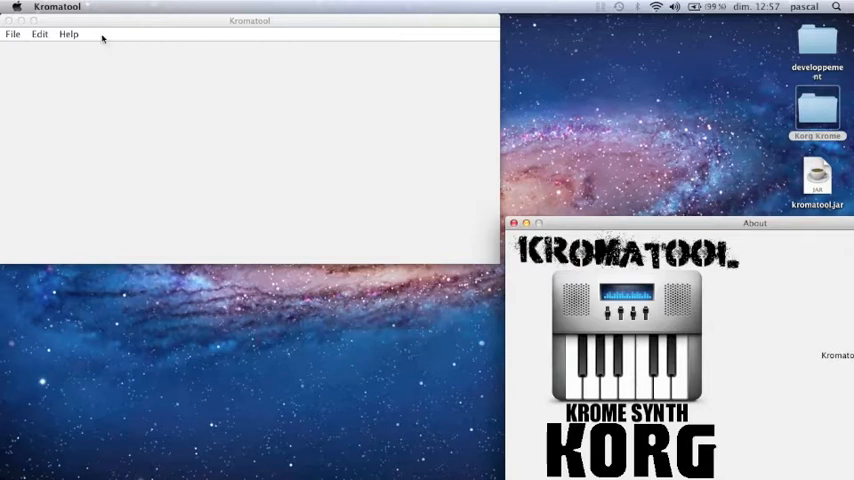
pyautogui.click(12, 32)
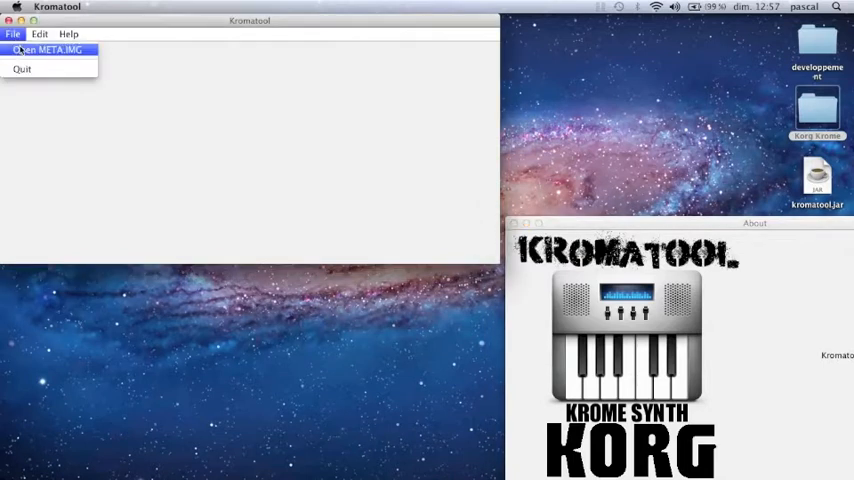
pyautogui.click(40, 32)
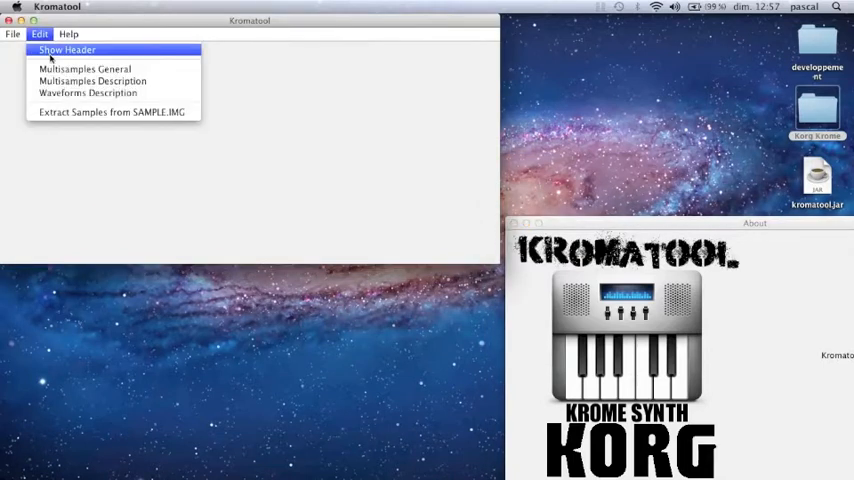
pyautogui.moveTo(92, 80)
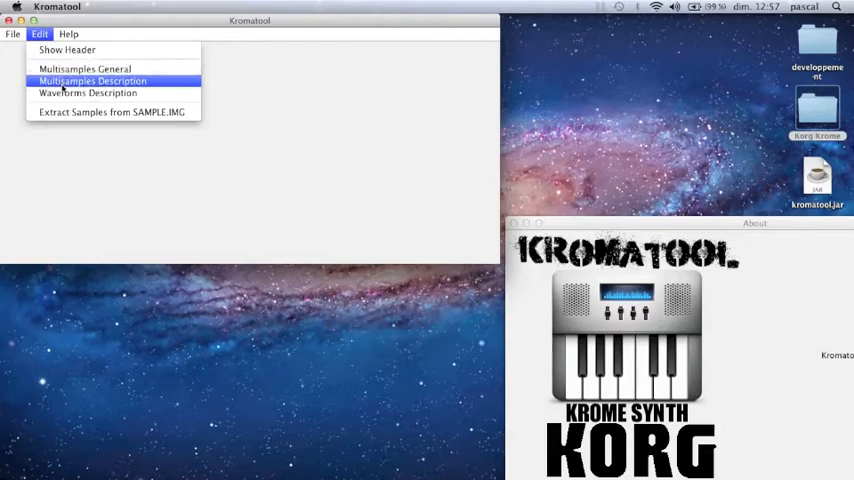
pyautogui.moveTo(60, 112)
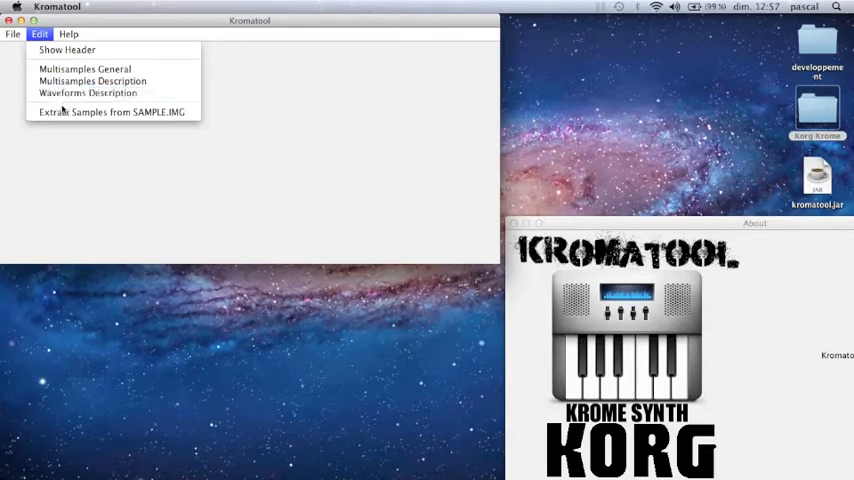
pyautogui.moveTo(84, 68)
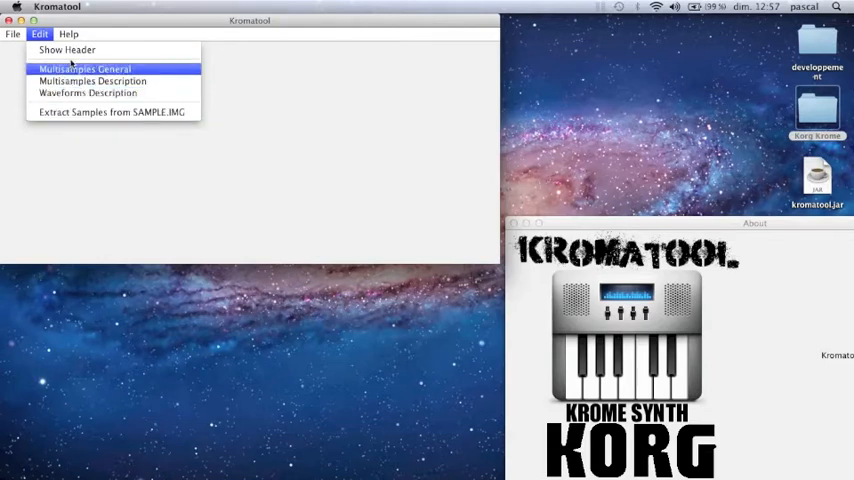
pyautogui.click(84, 68)
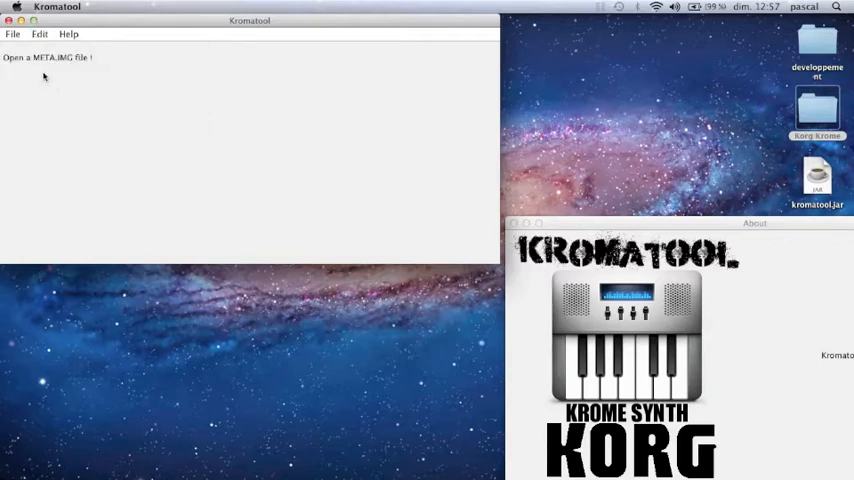
# Load META.IMG from the Krome folder so Kromatool reports the file detected
pyautogui.click(12, 32)
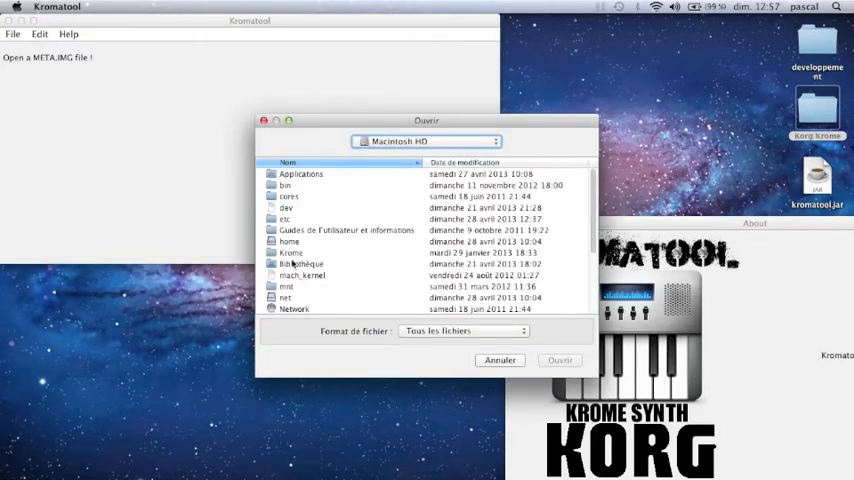
pyautogui.doubleClick(292, 252)
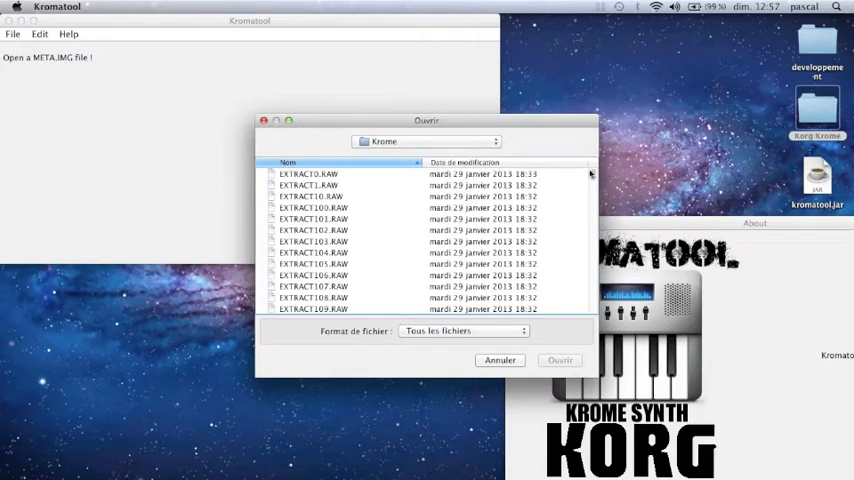
pyautogui.scroll(-3)
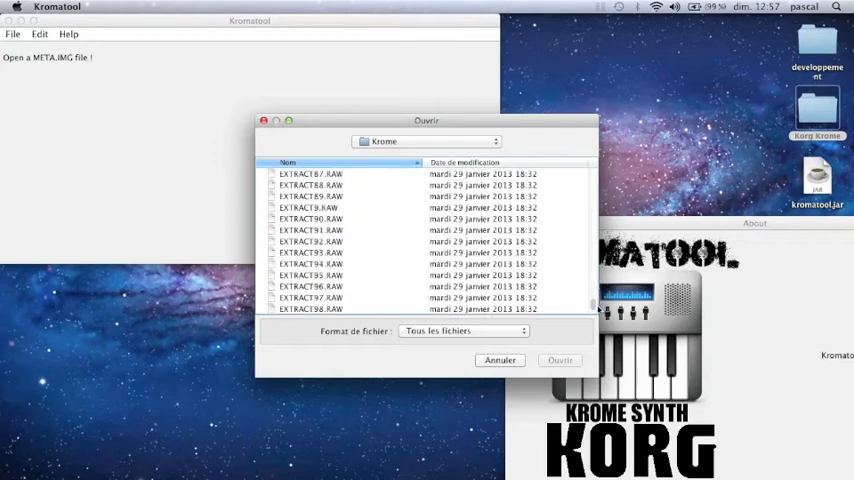
pyautogui.click(310, 274)
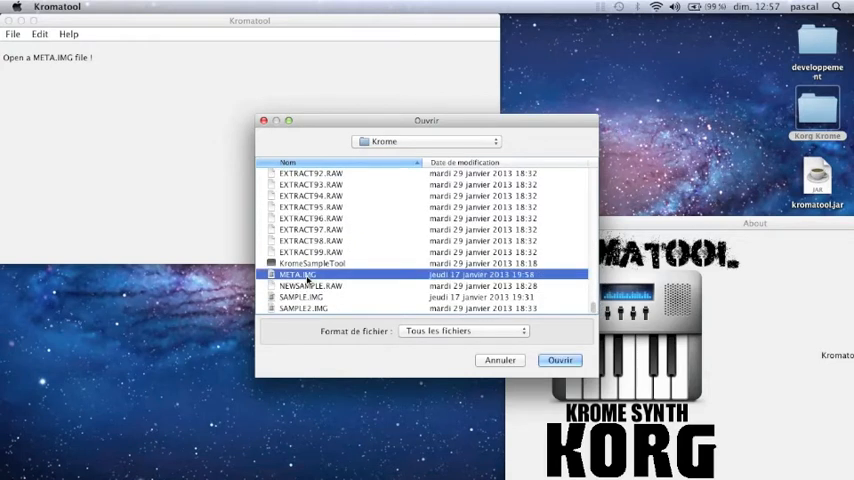
pyautogui.click(560, 360)
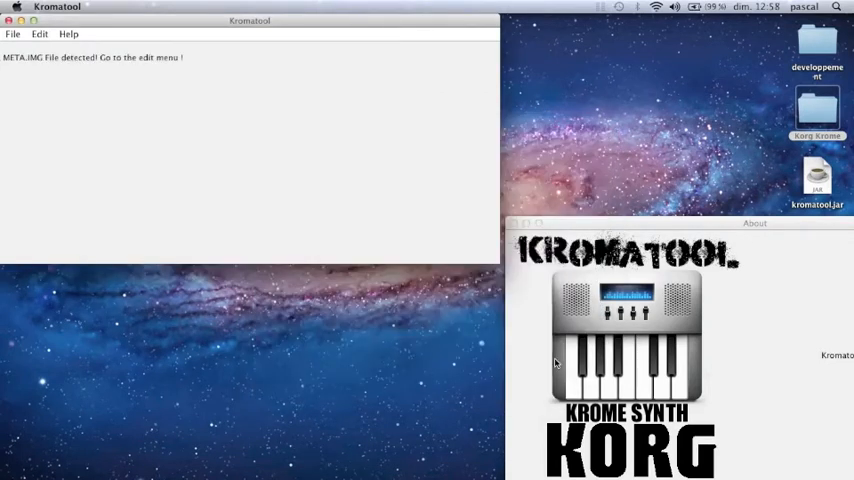
pyautogui.moveTo(94, 72)
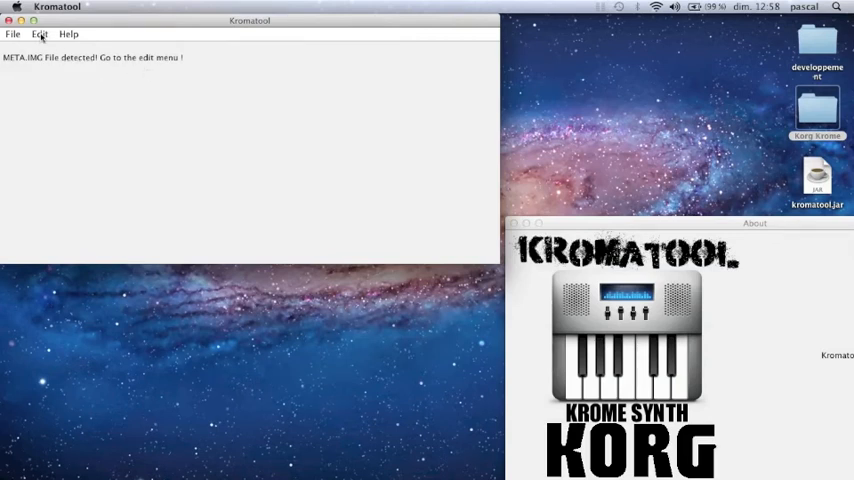
# Inspect the header values: KORG id, 22 multisamples, 334 descriptions, 257 waveform descriptions
pyautogui.click(40, 32)
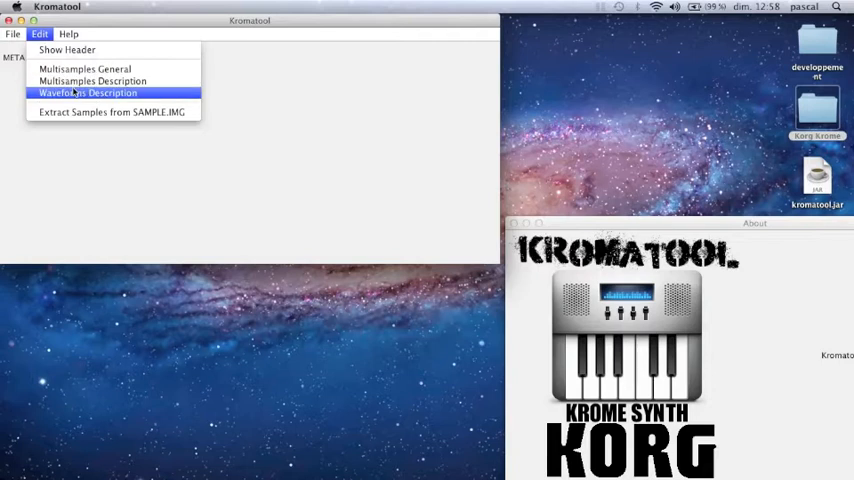
pyautogui.click(68, 50)
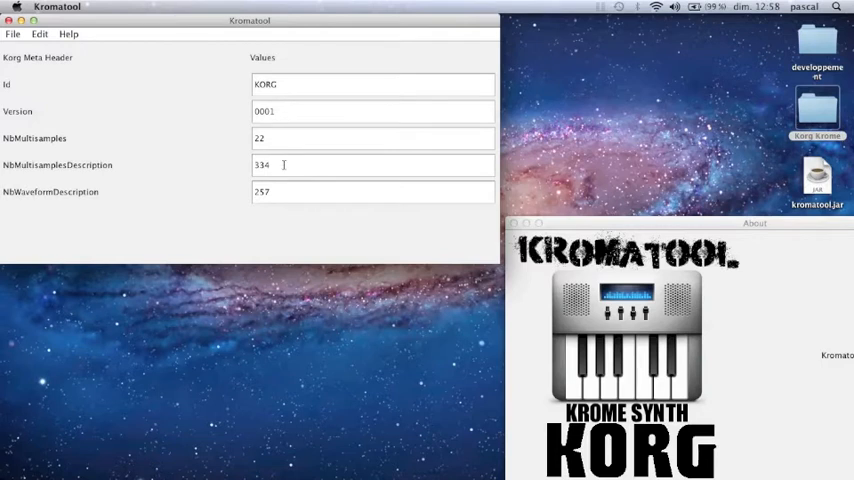
pyautogui.click(372, 192)
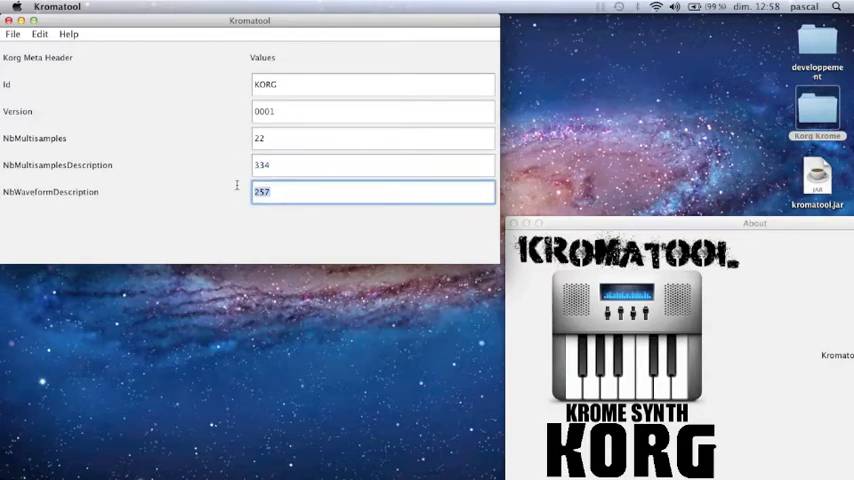
pyautogui.click(372, 138)
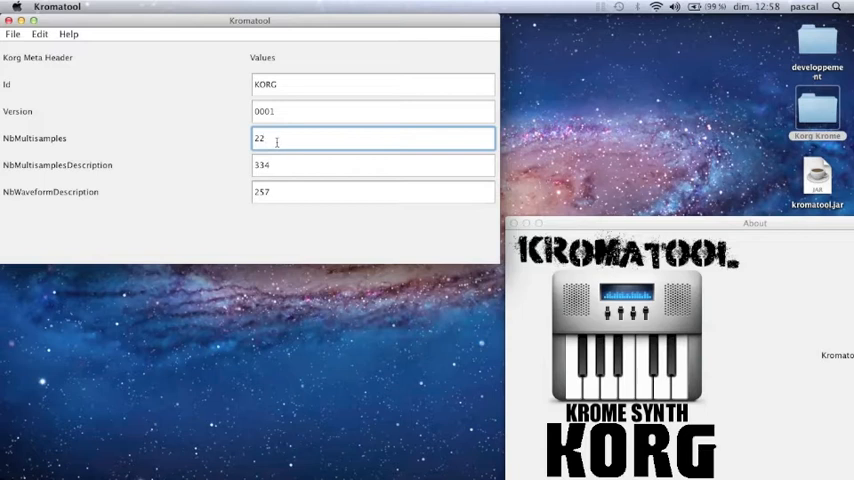
pyautogui.doubleClick(260, 138)
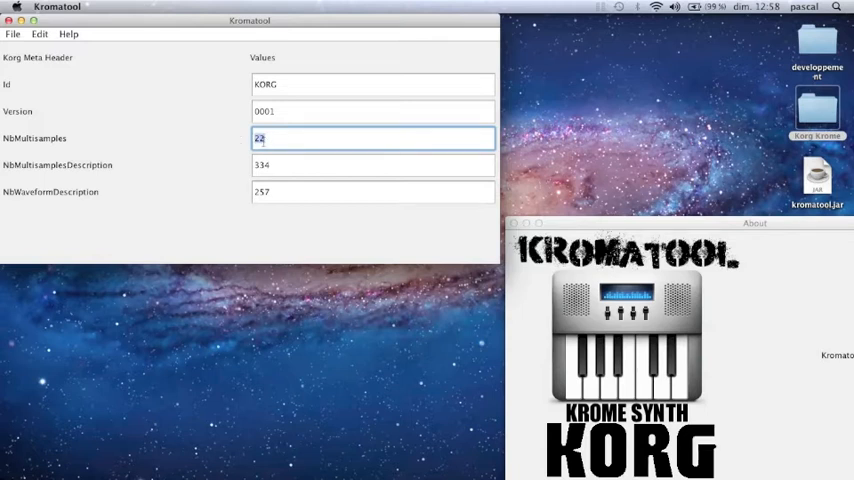
pyautogui.click(40, 32)
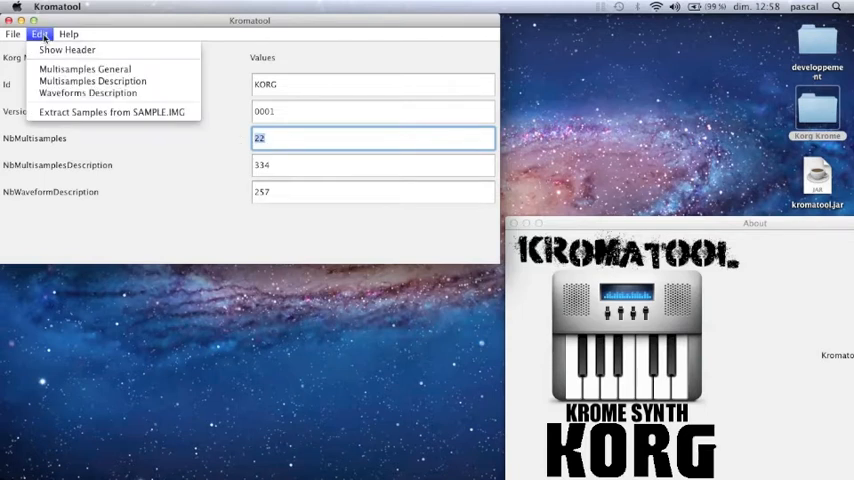
# Browse the general multisample entries forward to multisample 21, ZAMPONIA JAPAN
pyautogui.click(84, 68)
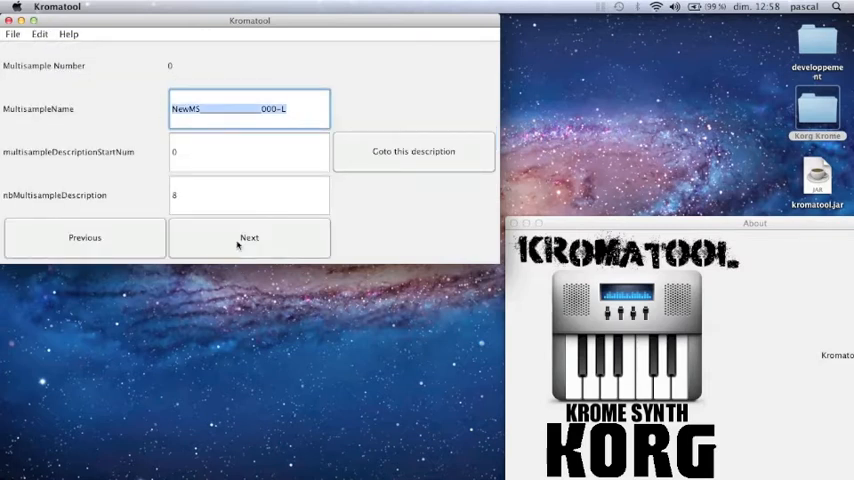
pyautogui.click(248, 236)
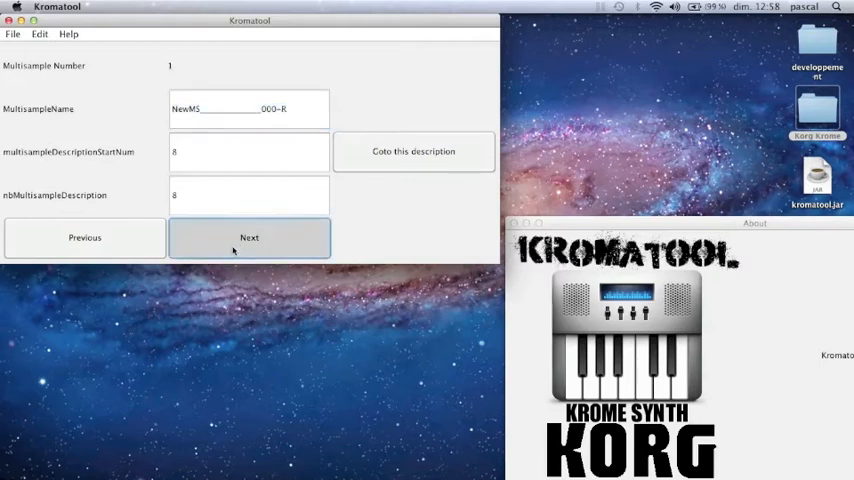
pyautogui.click(248, 236)
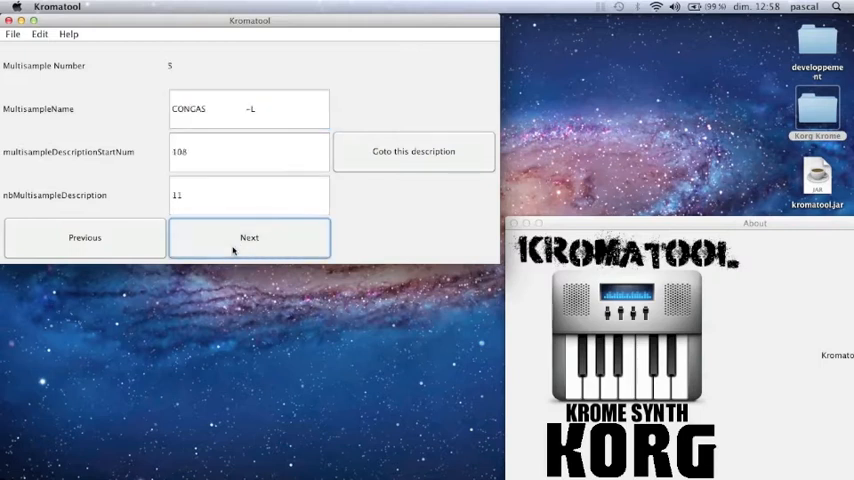
pyautogui.click(248, 236)
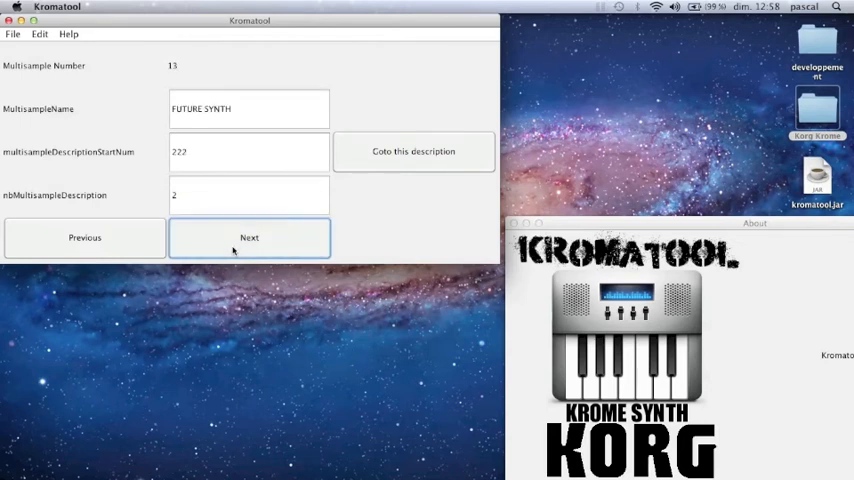
pyautogui.click(248, 236)
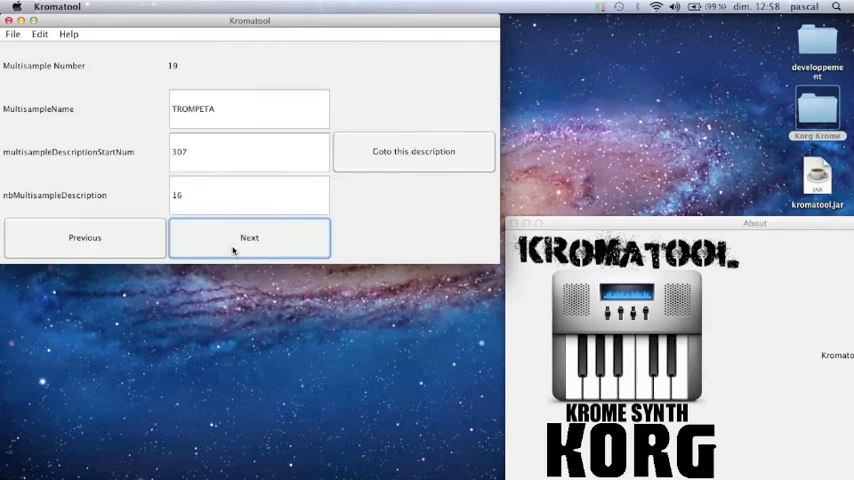
pyautogui.click(248, 236)
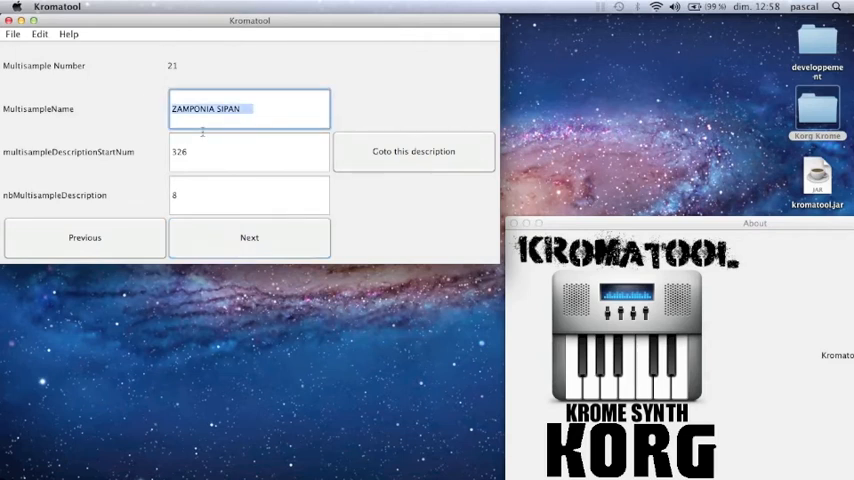
# Rename multisample 21 to MY INSTR and show the multisample descriptions starting at entry 323
pyautogui.write('MY')
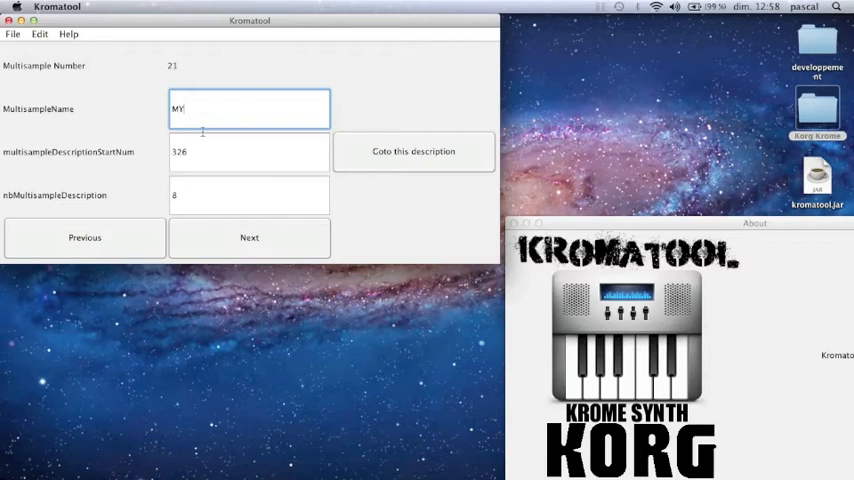
pyautogui.write('i')
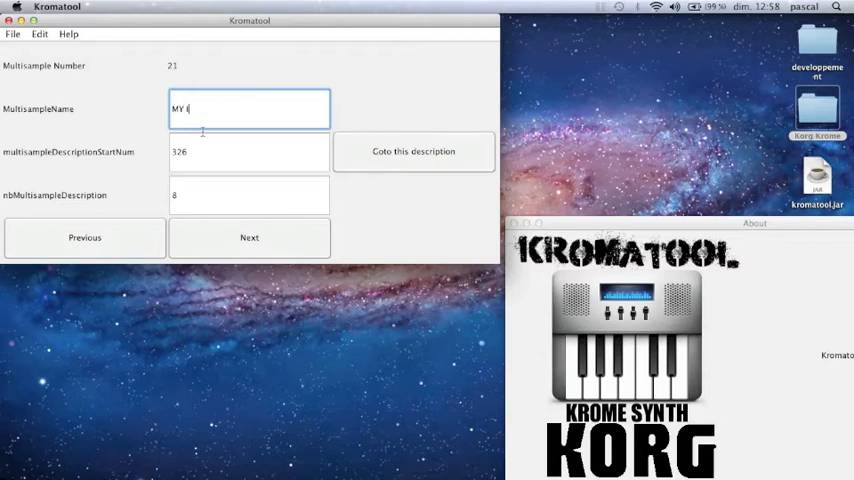
pyautogui.write('NSTR')
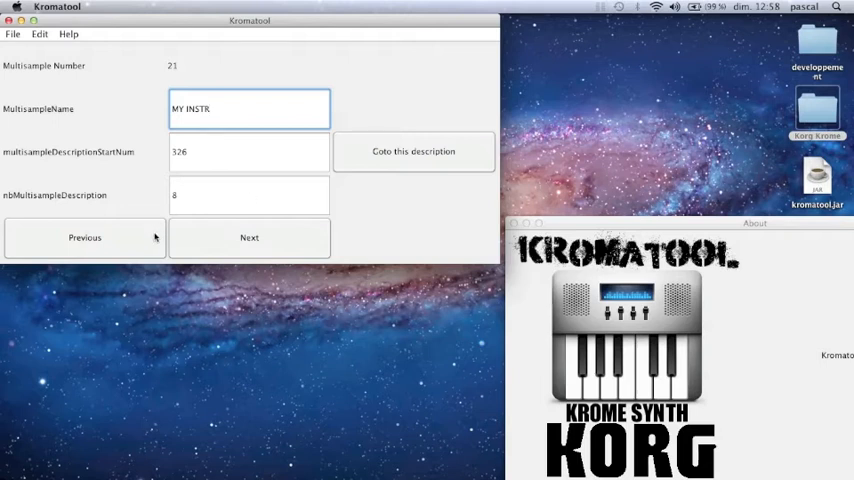
pyautogui.click(84, 236)
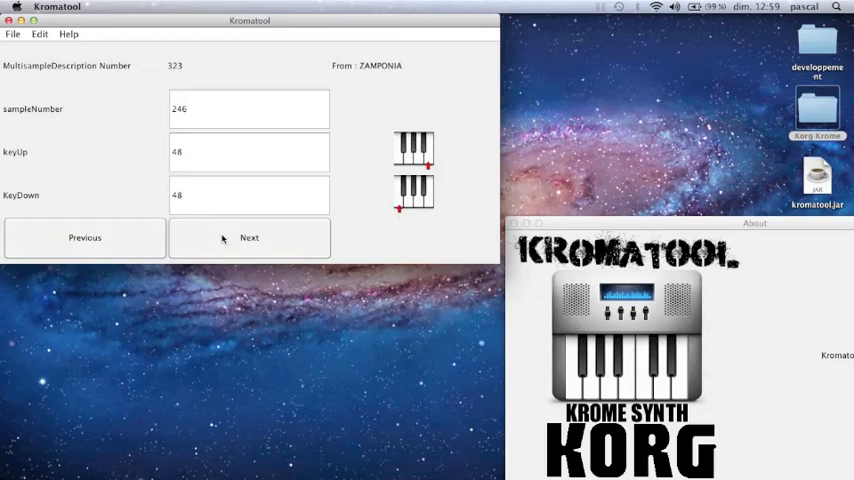
# Page forward to description 325 (sample 248) and bring up the File menu options
pyautogui.click(248, 236)
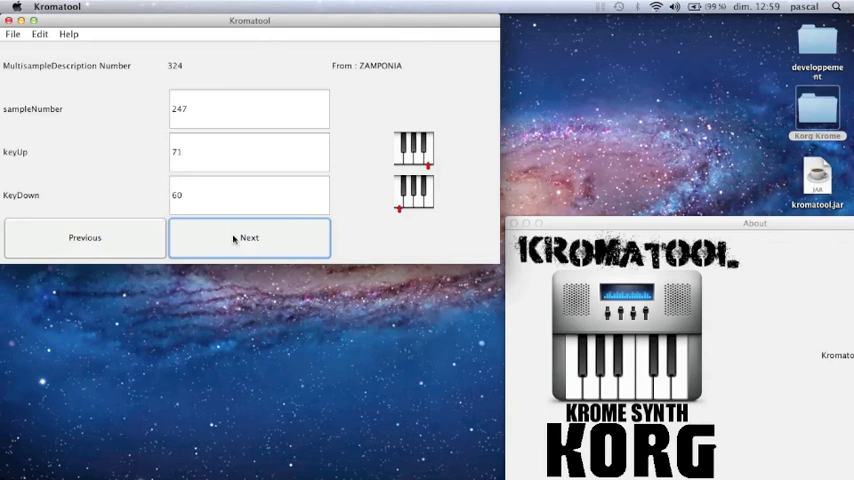
pyautogui.click(248, 236)
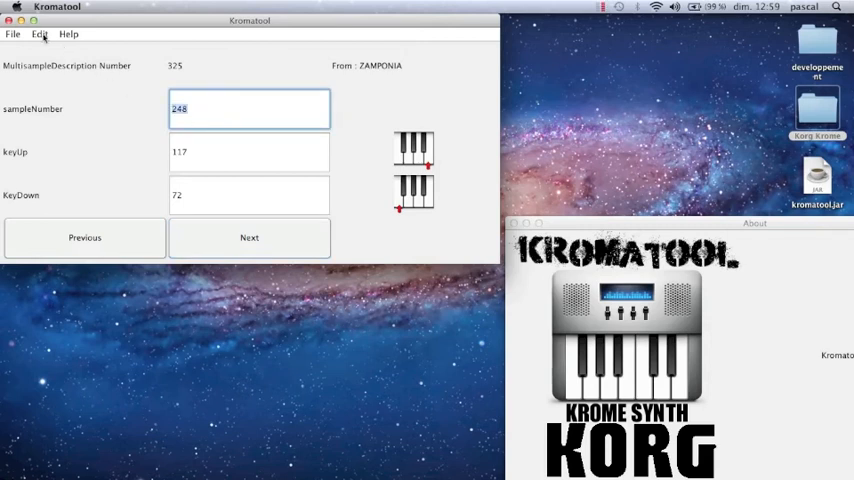
pyautogui.click(40, 32)
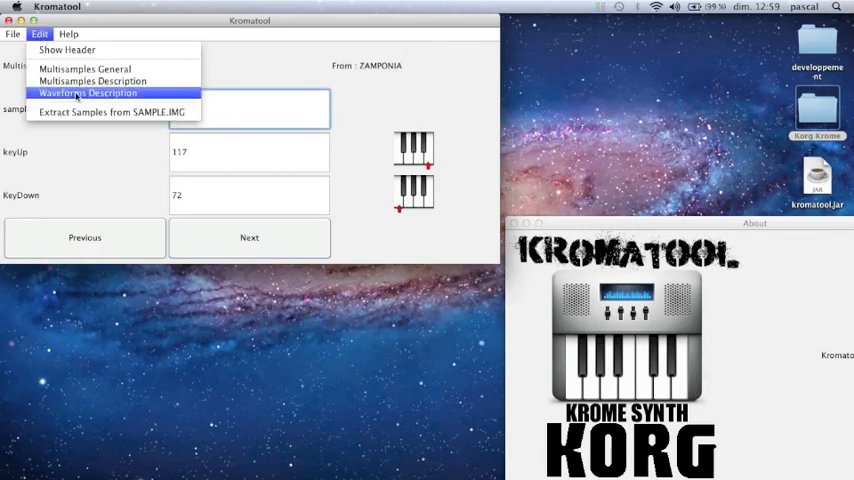
pyautogui.moveTo(84, 120)
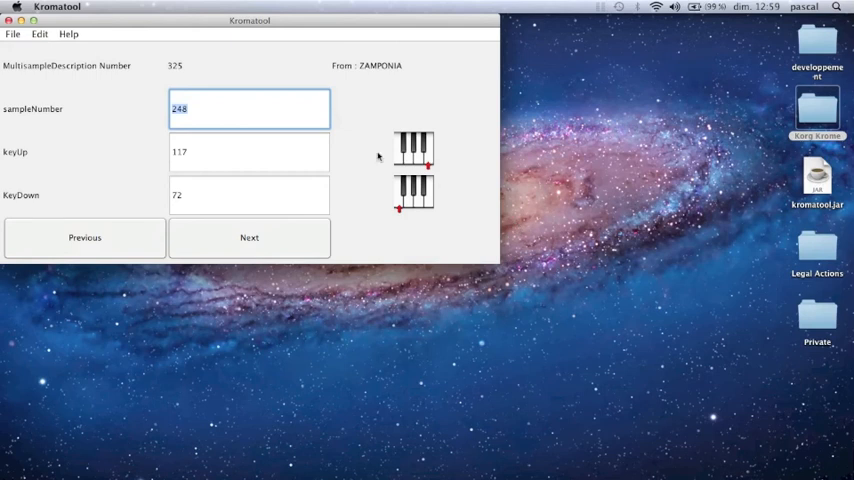
pyautogui.click(12, 32)
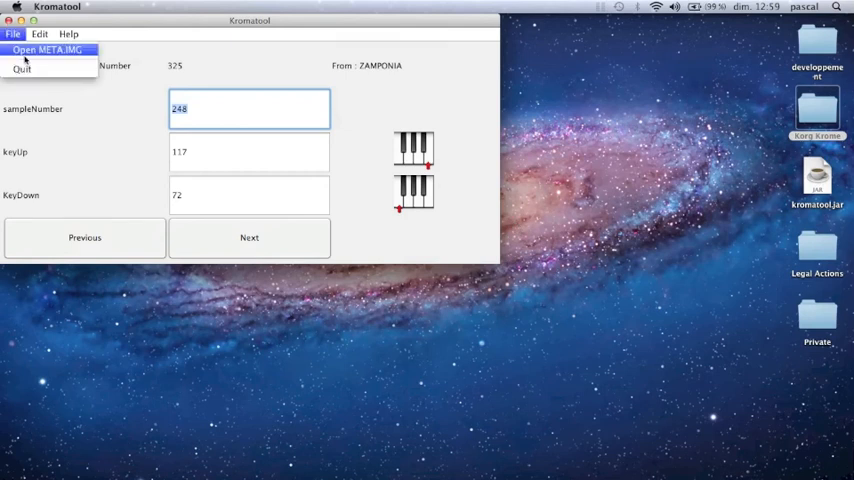